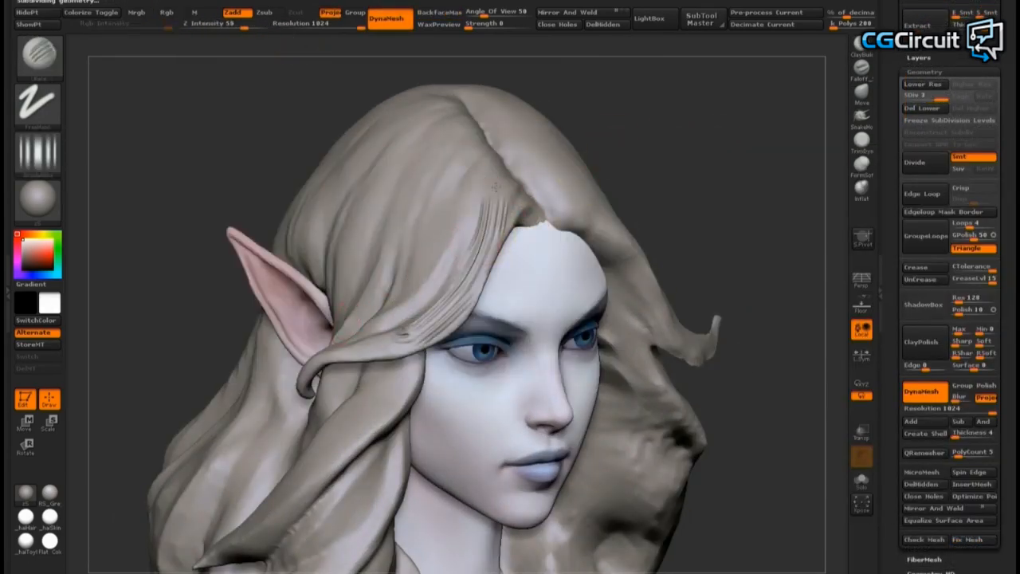
{"action": "left_click_drag", "start_coordinate": [494, 199], "coordinate": [407, 335]}
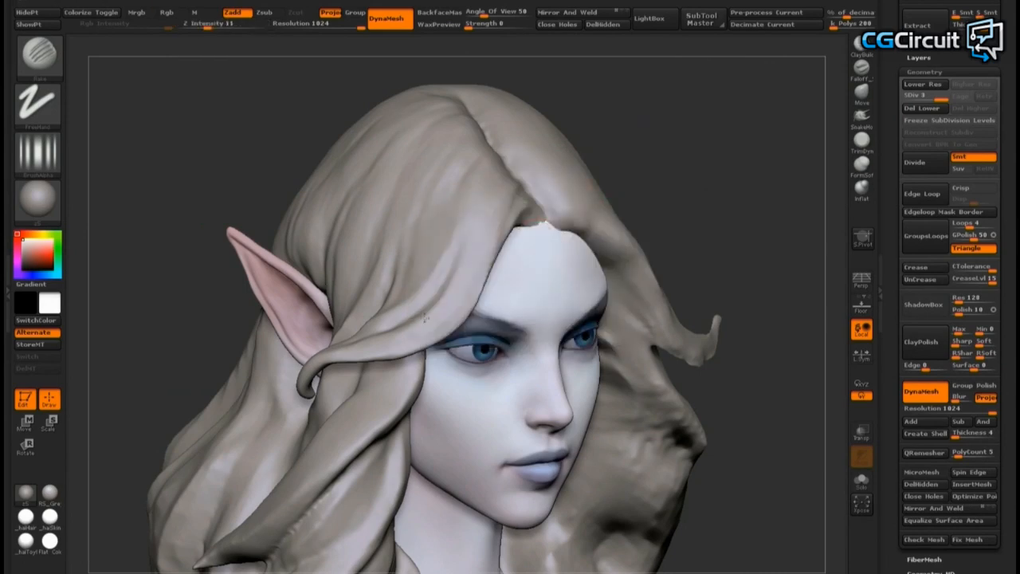